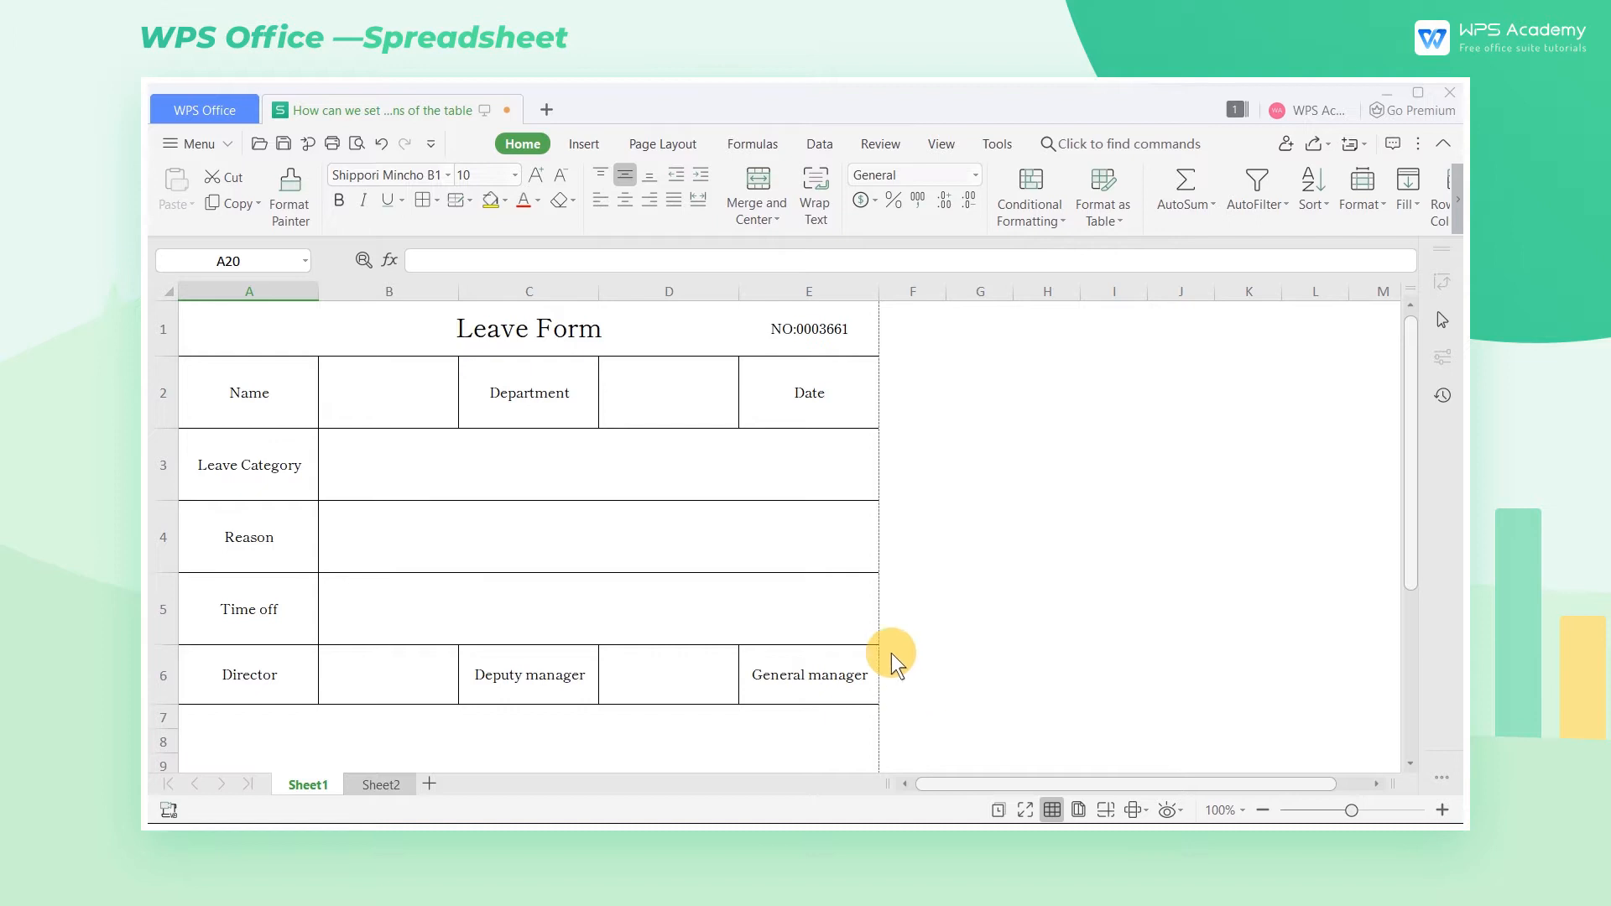
- Show the Normal, Narrow and Wide margin presets from the Page Layout Margins dropdown
click(662, 143)
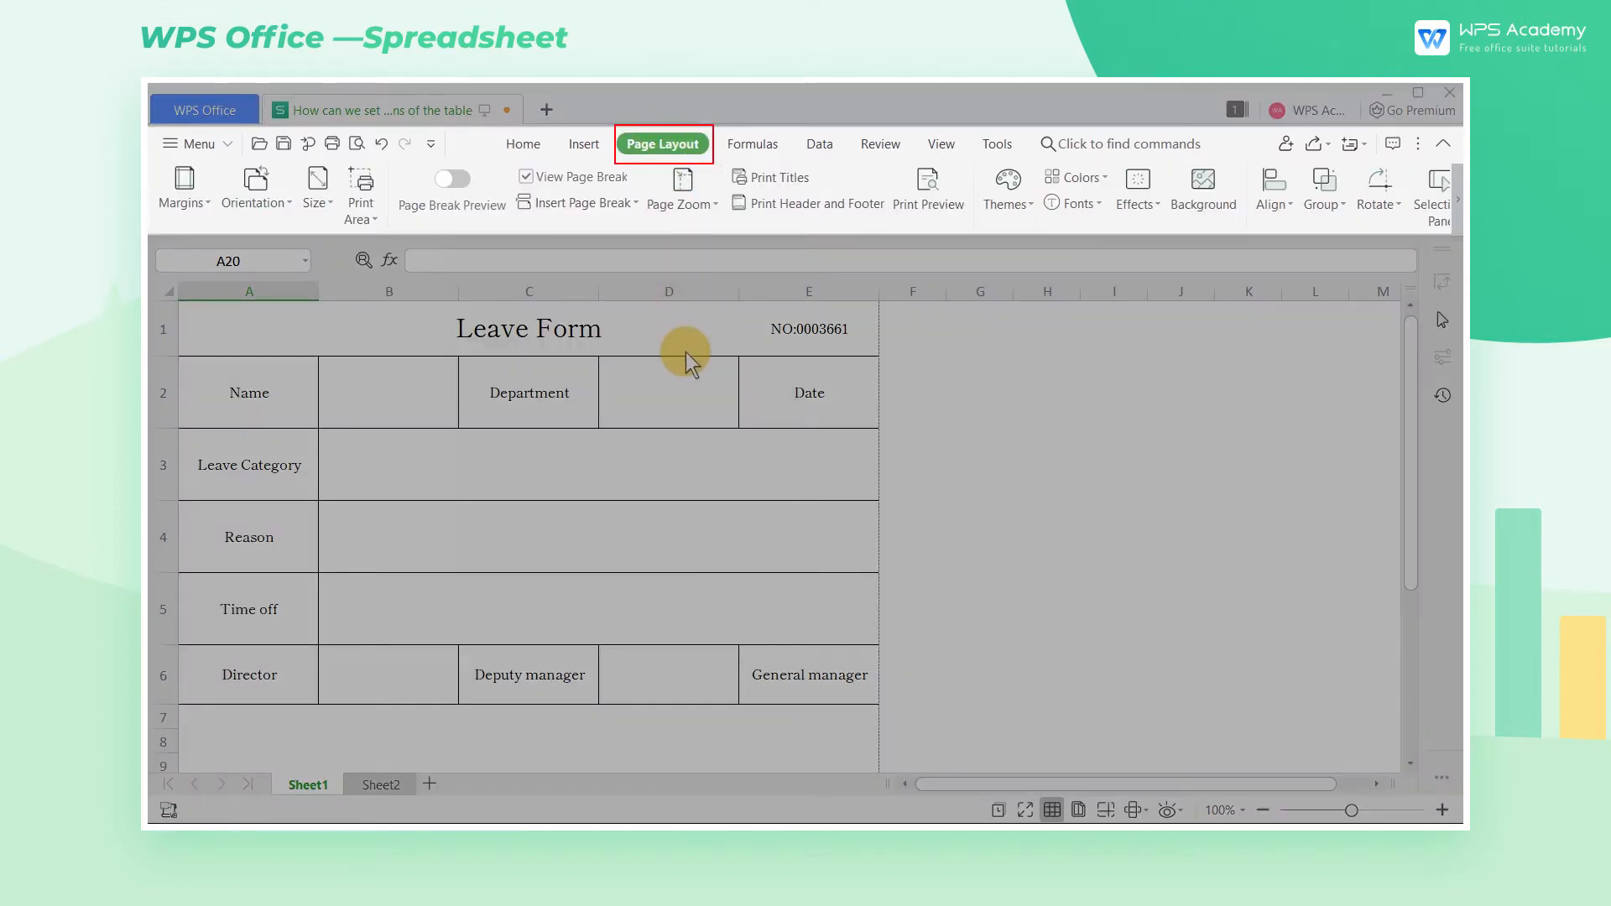
click(182, 187)
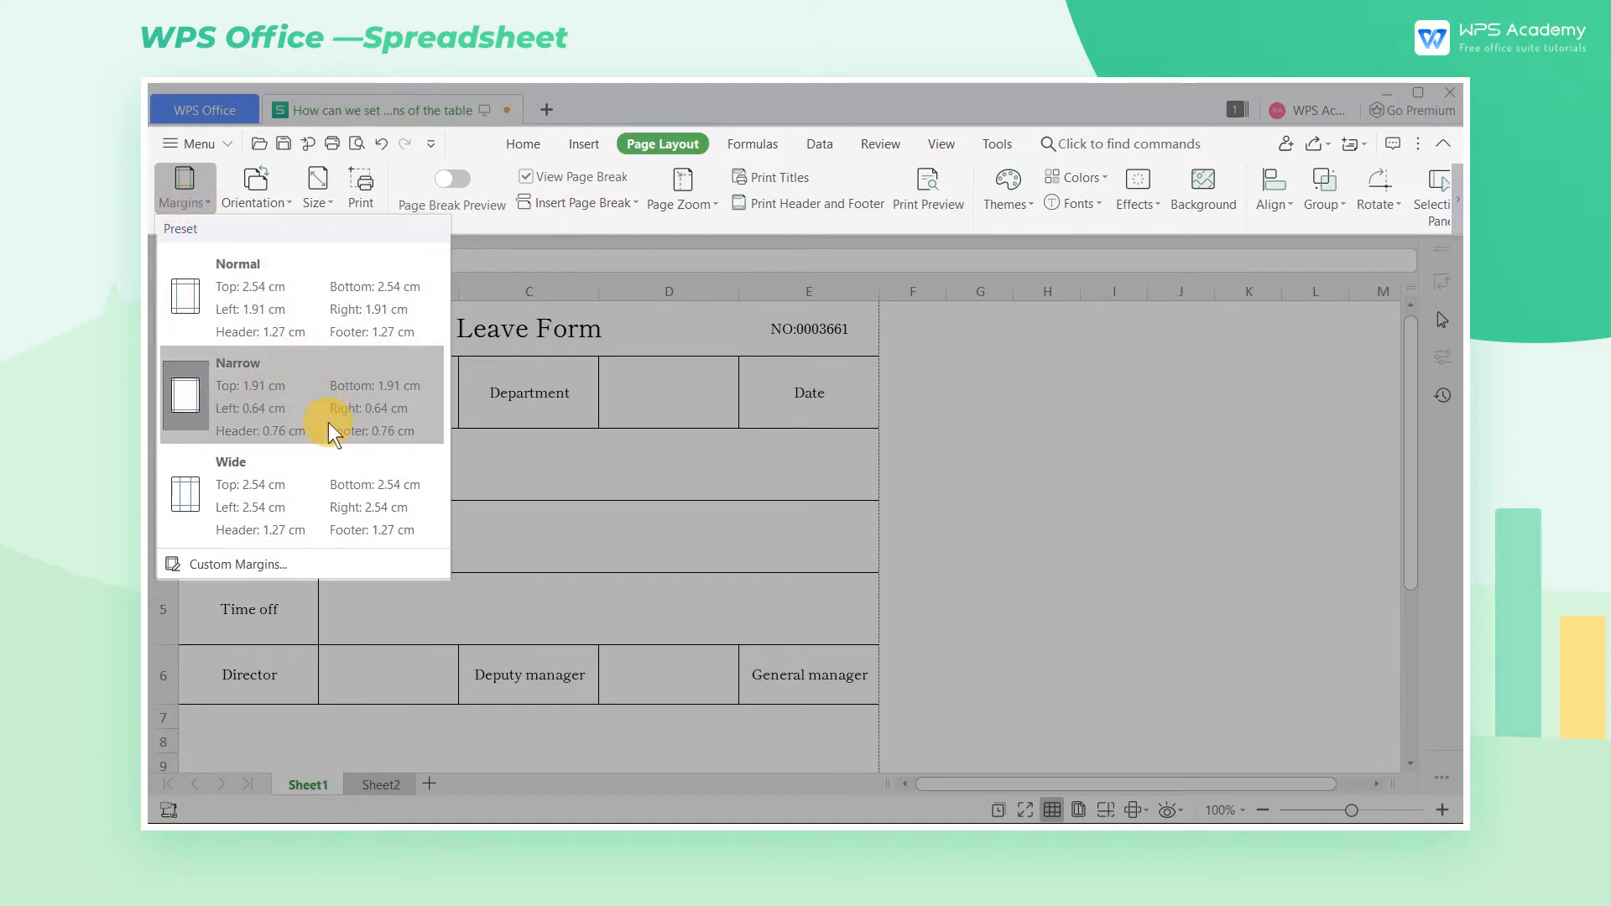
mouse_move(352, 510)
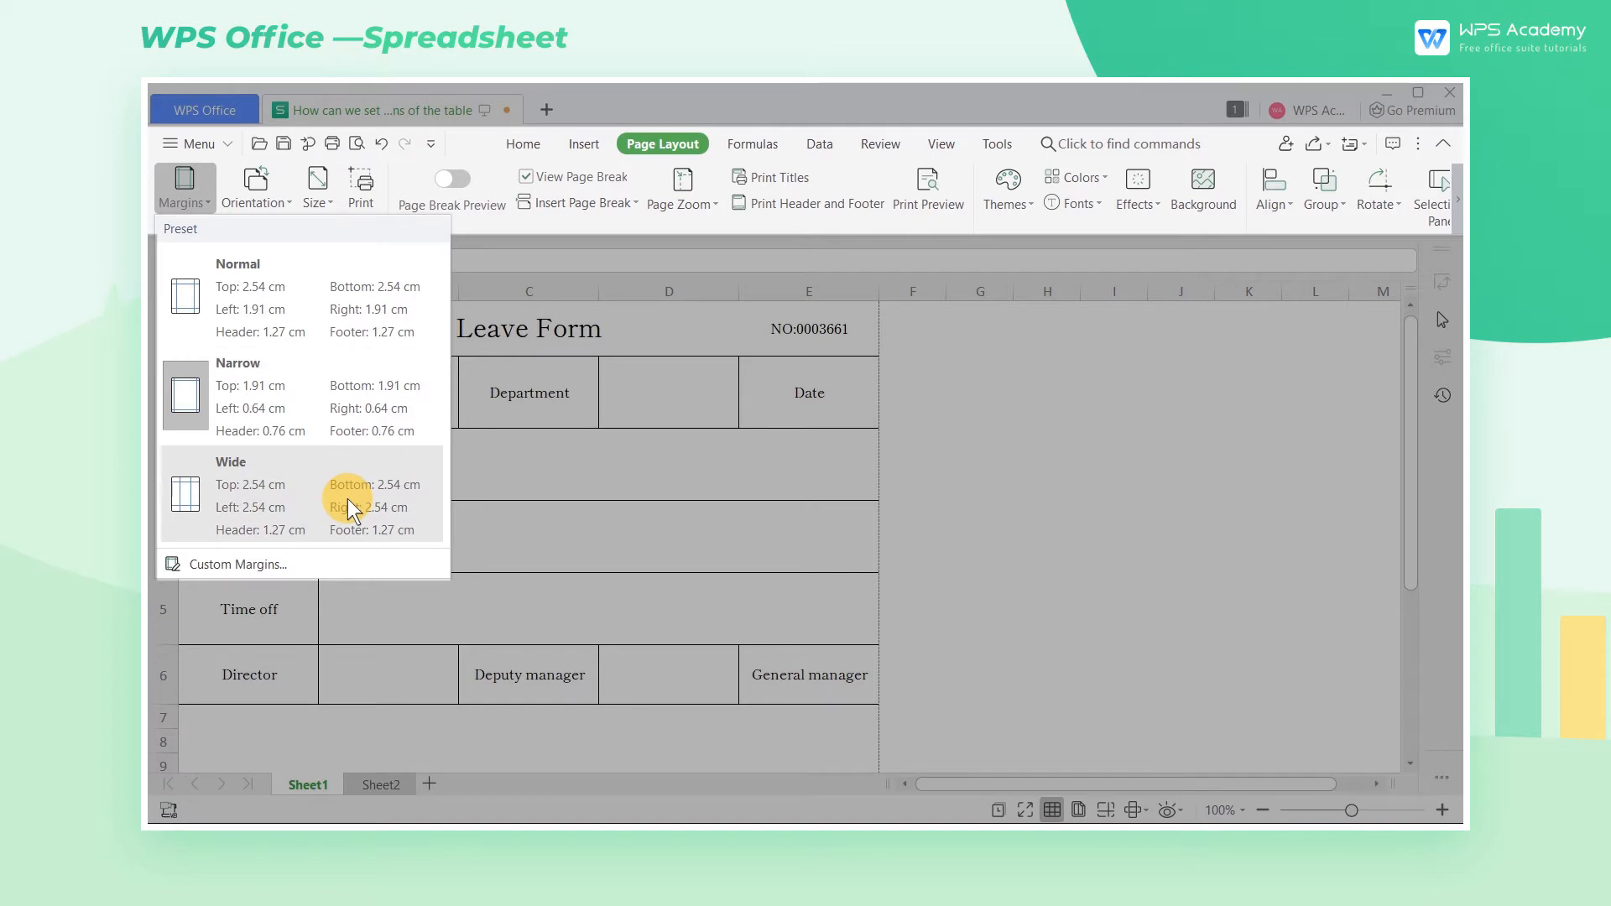
- Set left and right margins to 0.5 cm in Page Setup, centered horizontally and vertically
click(237, 564)
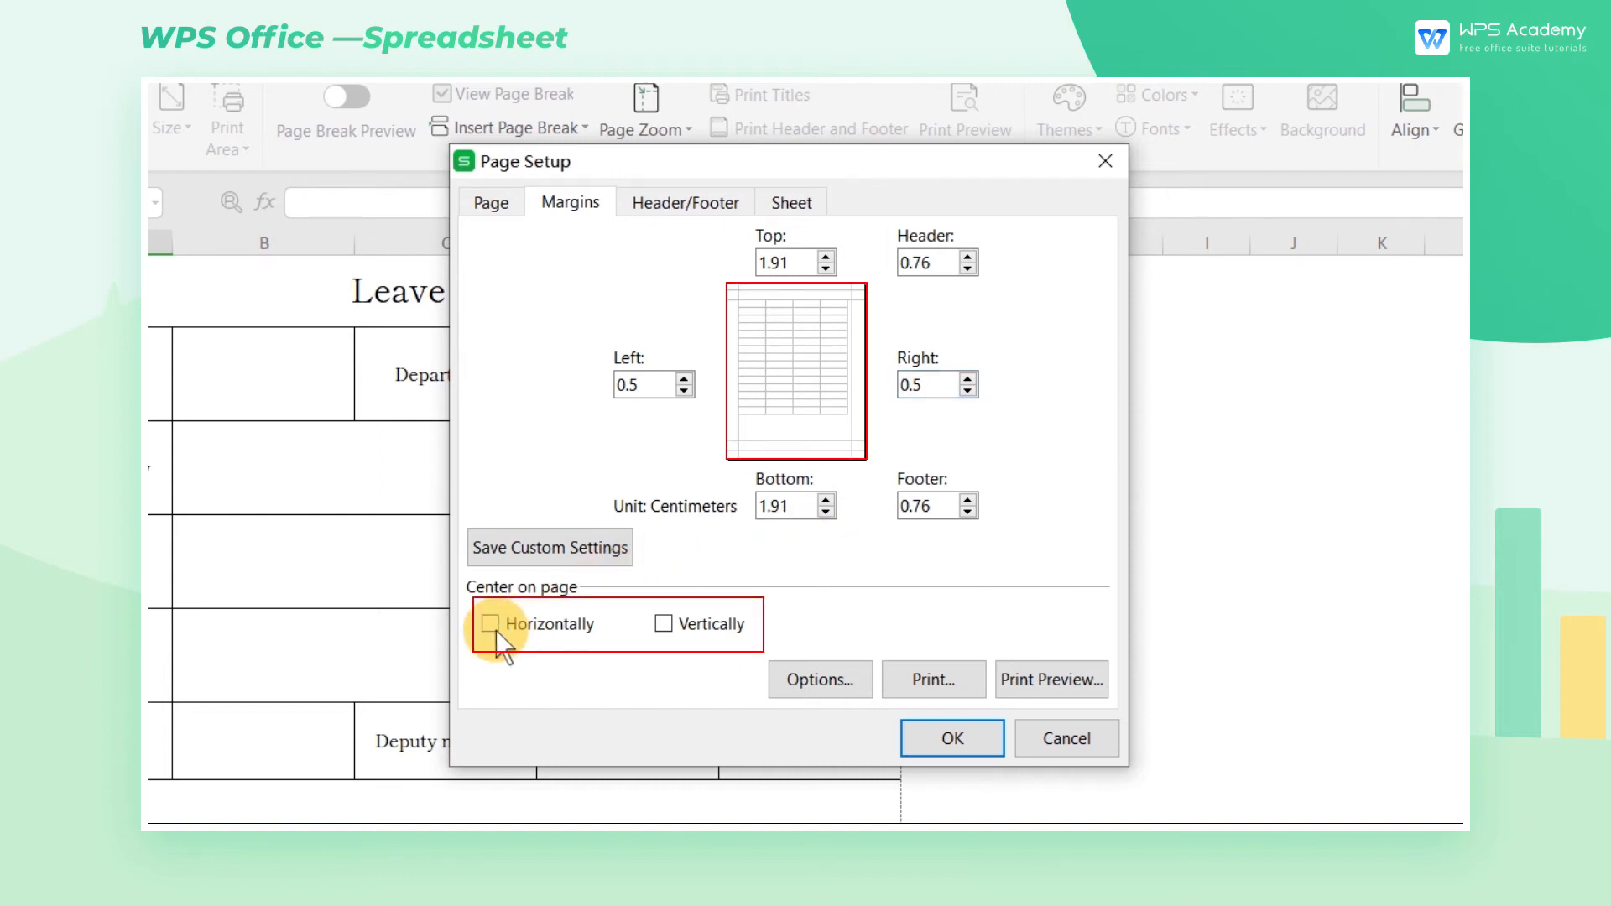
click(663, 624)
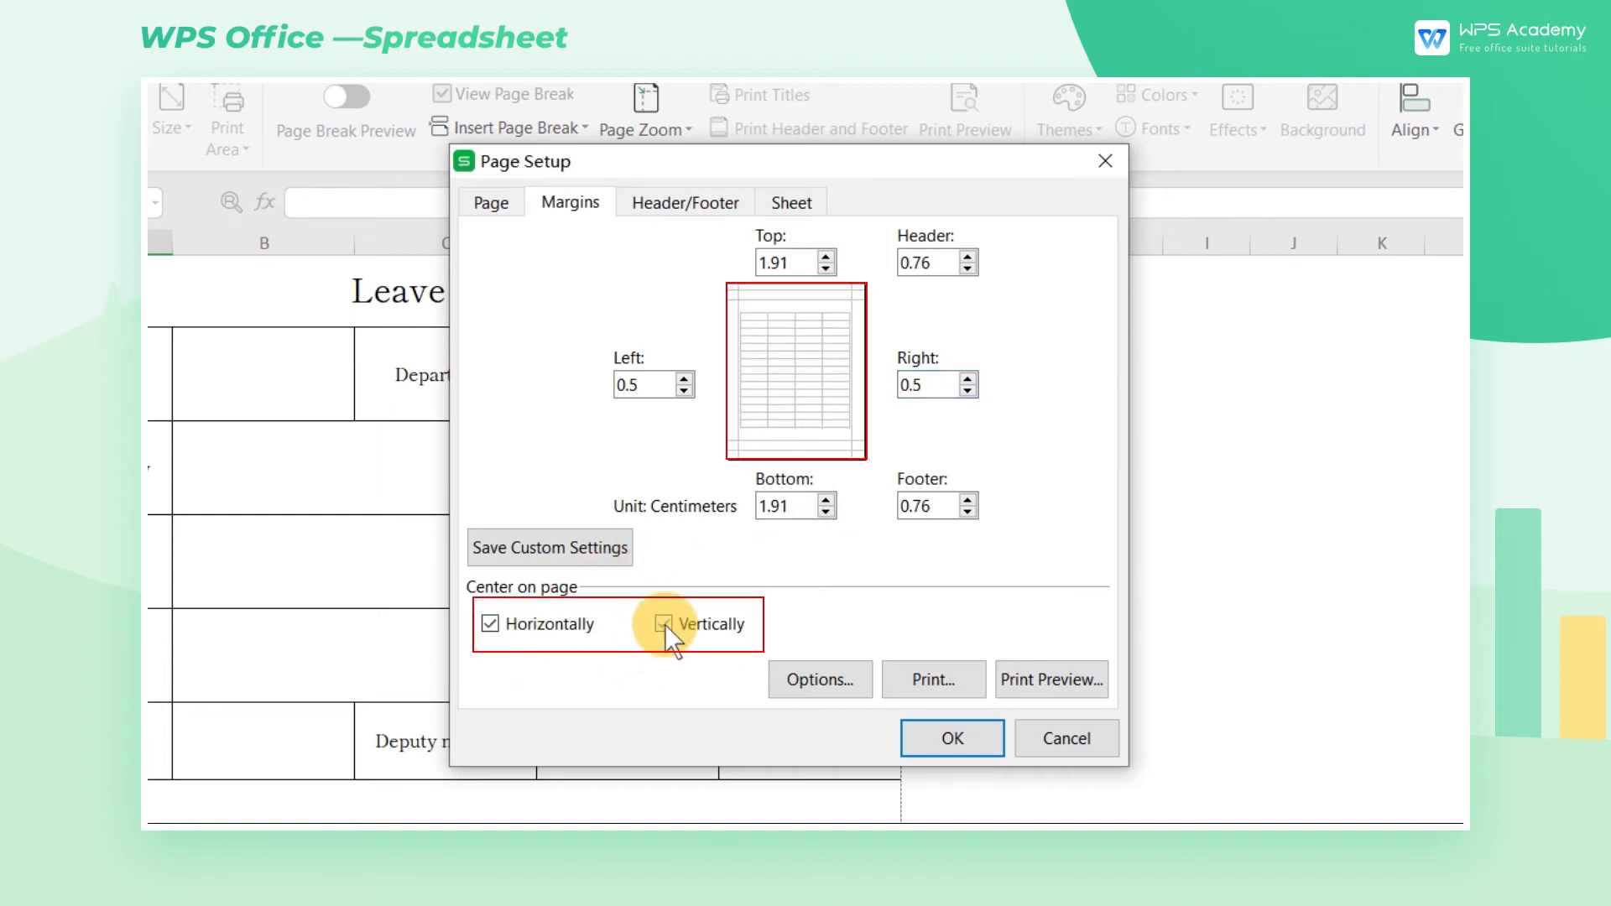
click(663, 625)
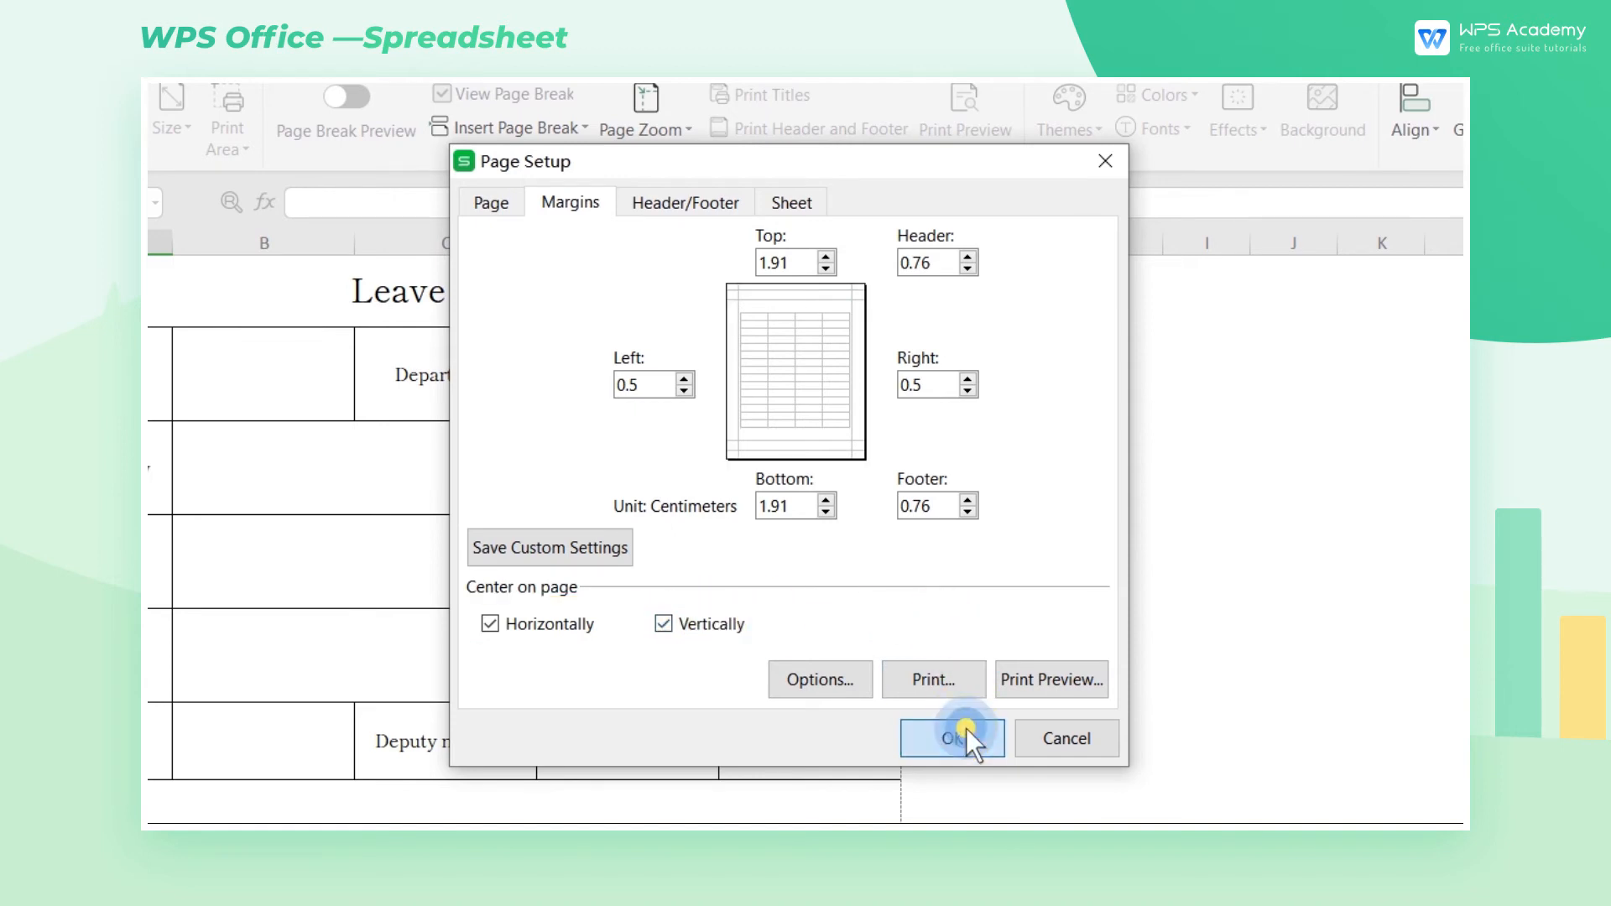
- Confirm the 0.5 cm margins and centering in Page Setup
click(952, 739)
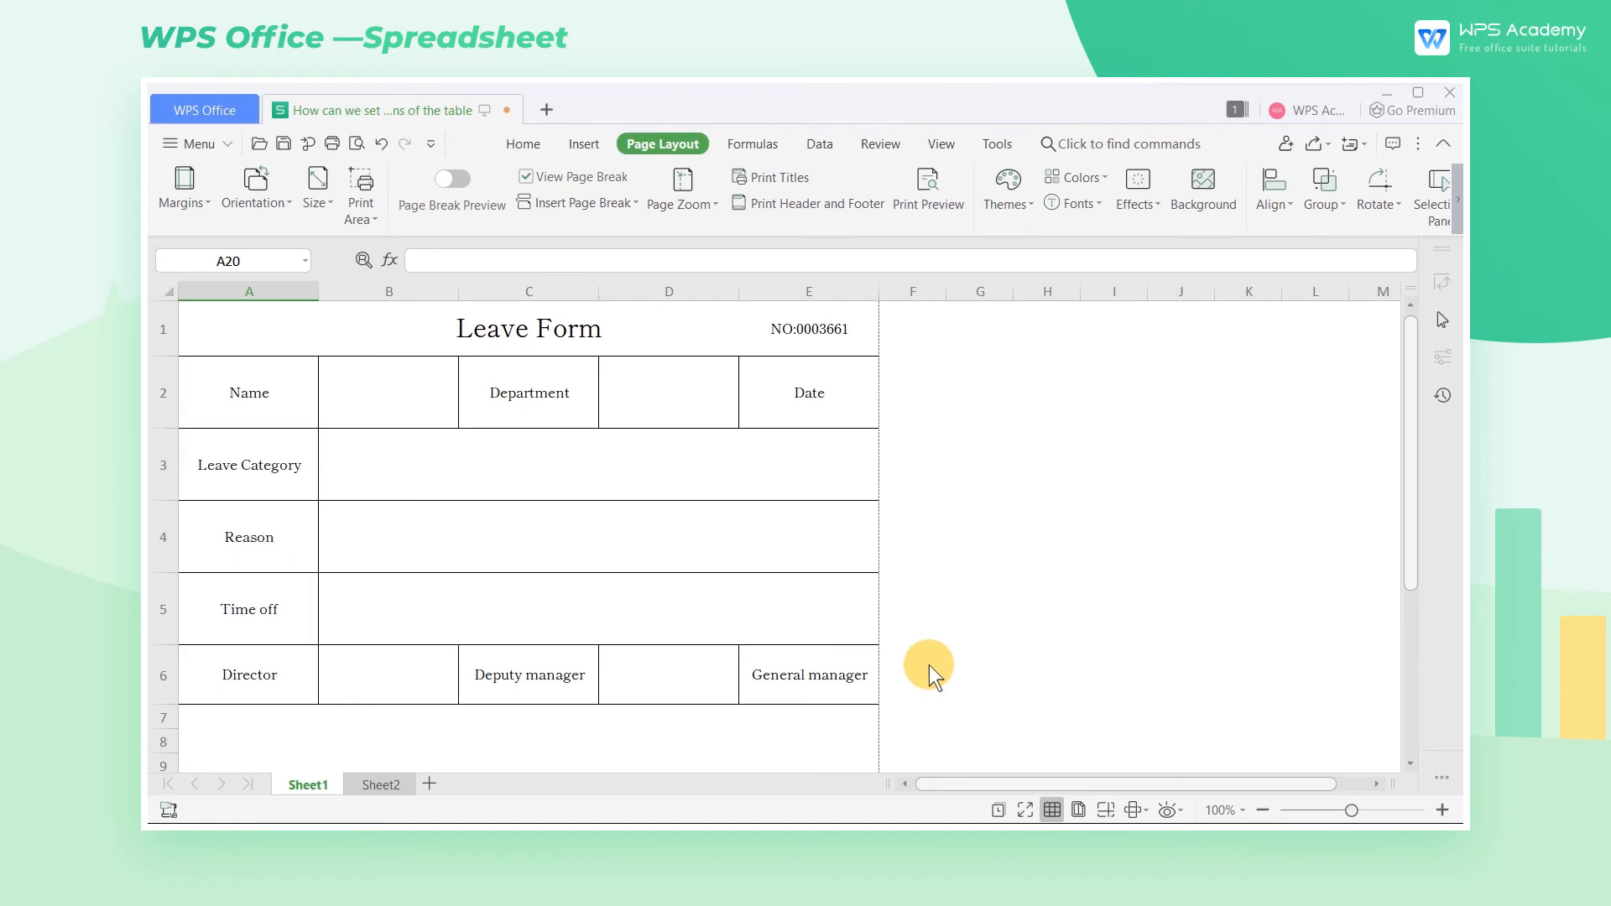
click(184, 187)
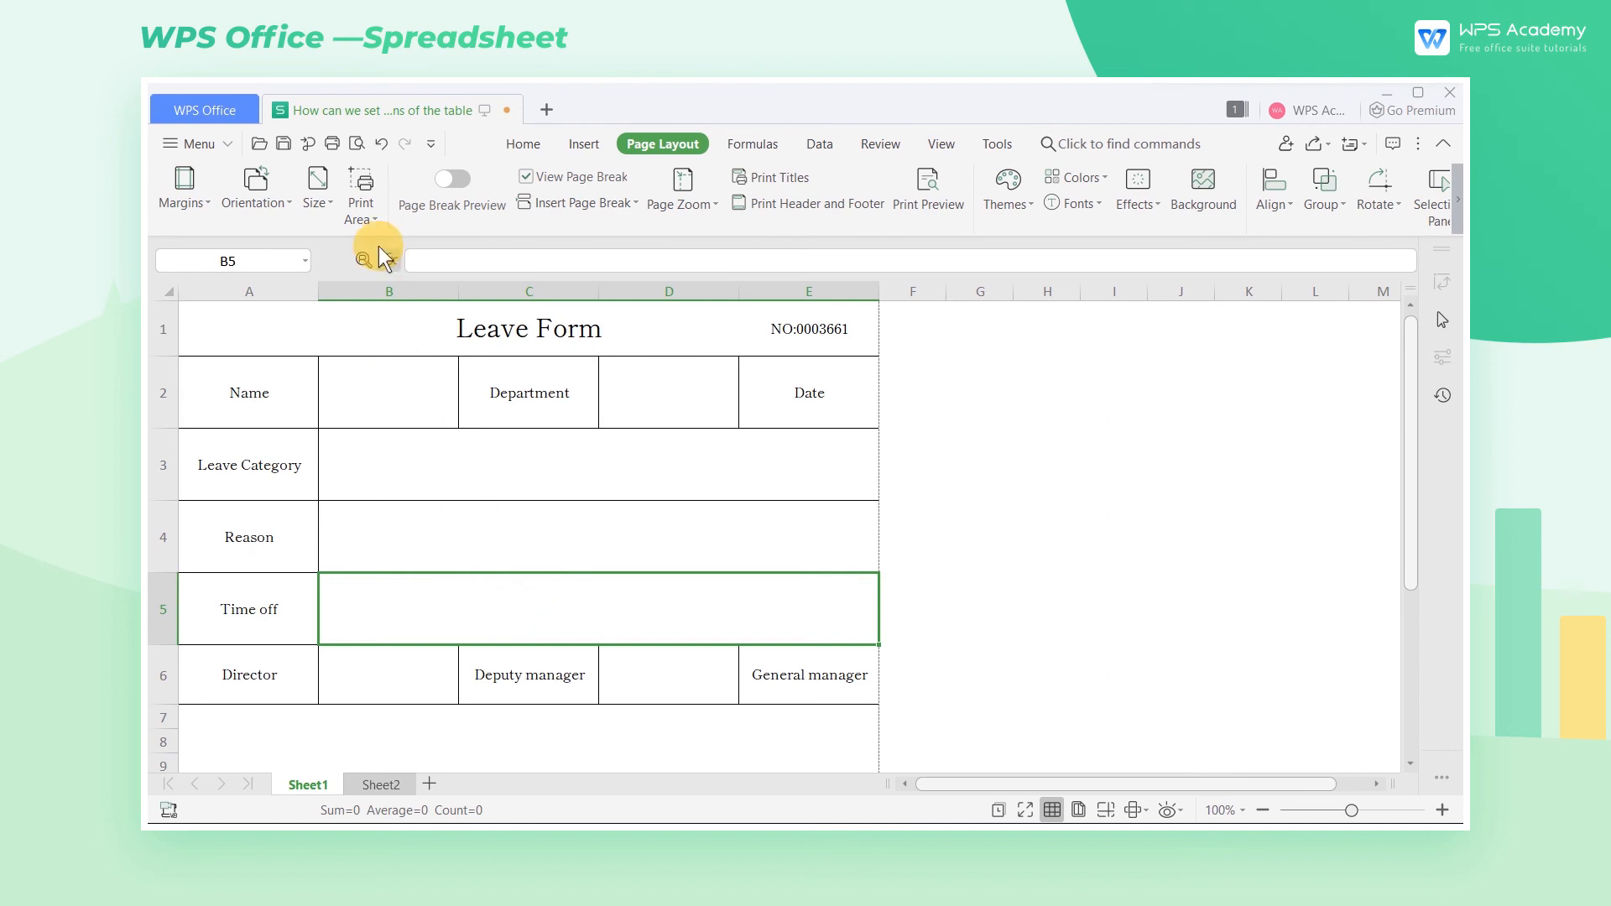
- In Print Preview with margin guides shown, drag the left margin to 0.90 cm
click(928, 183)
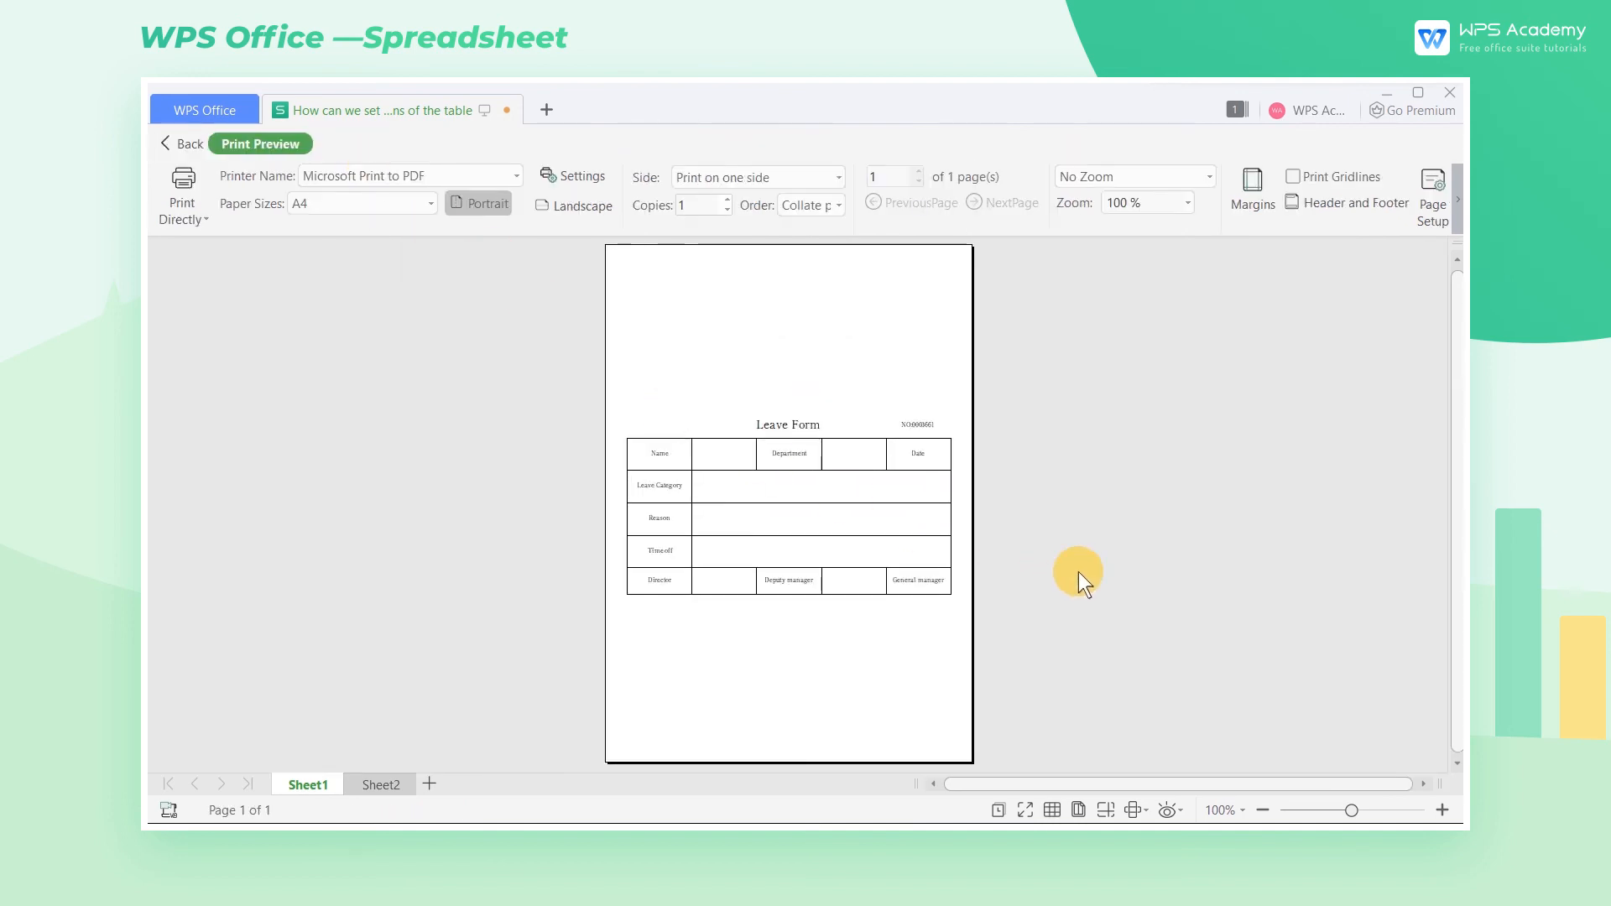
click(1253, 186)
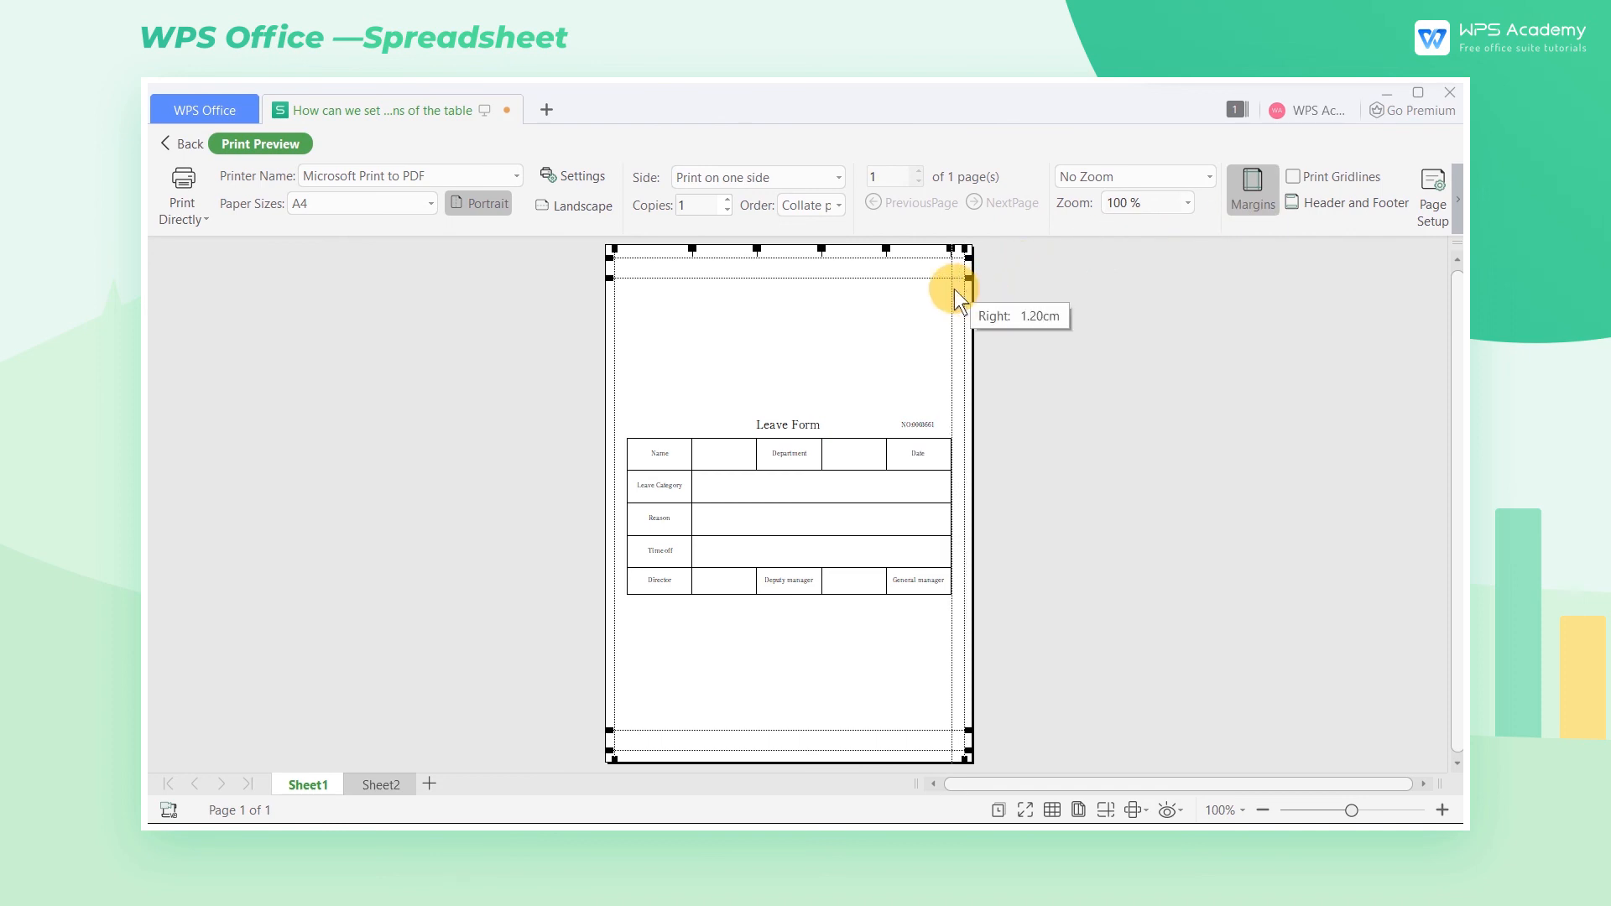
drag(956, 288, 625, 308)
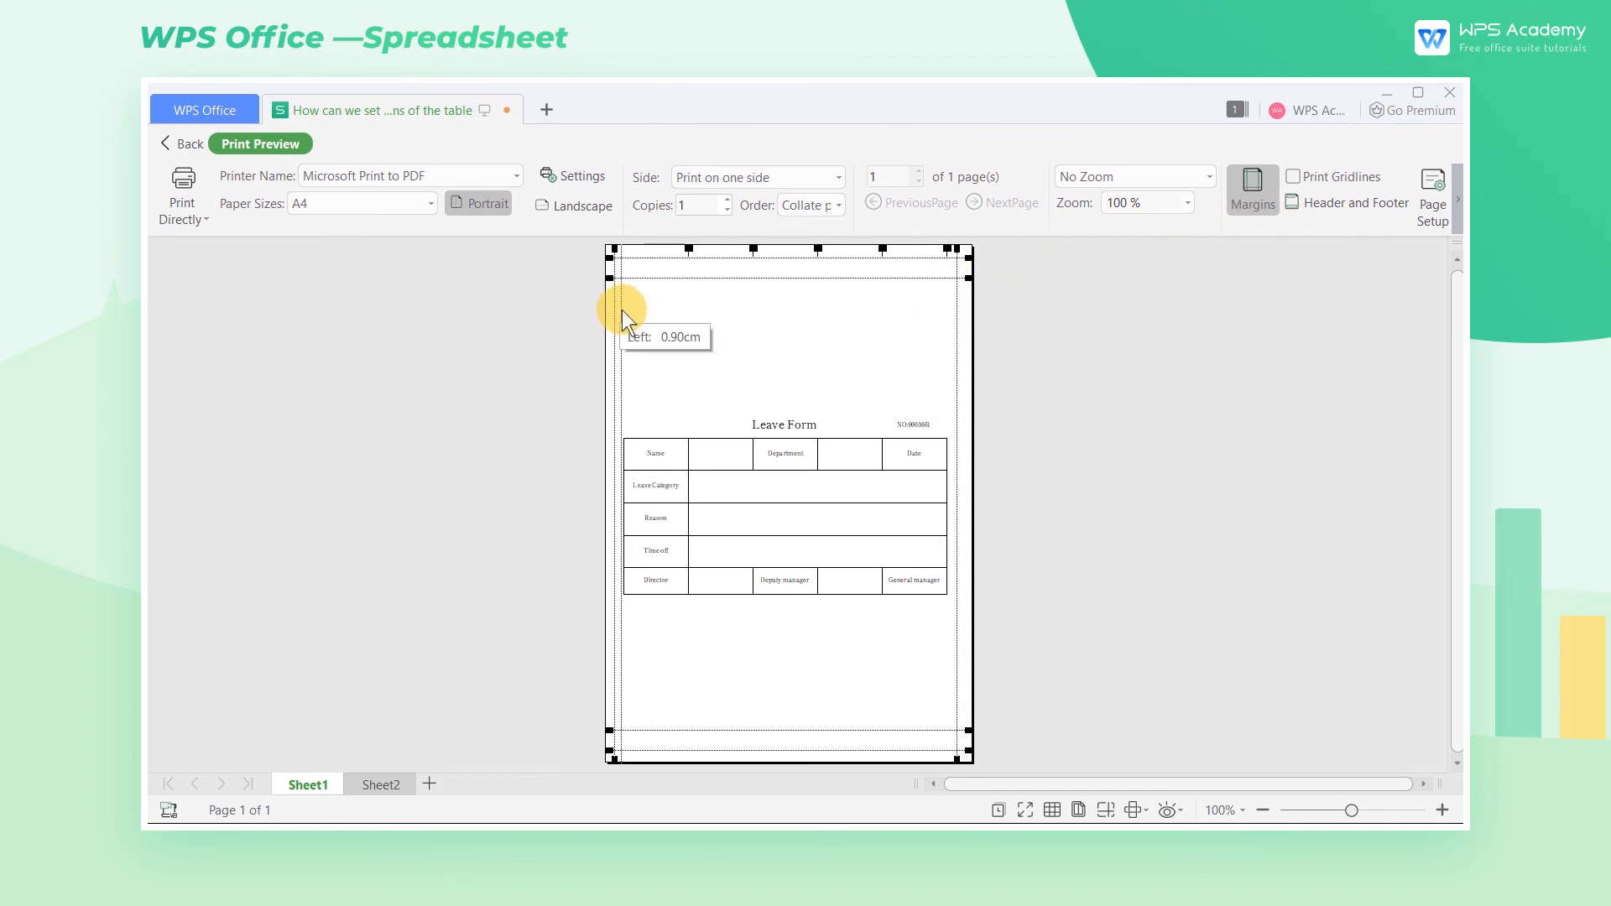